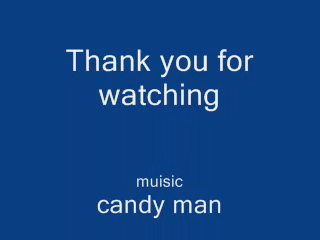
pyautogui.scroll(-3)
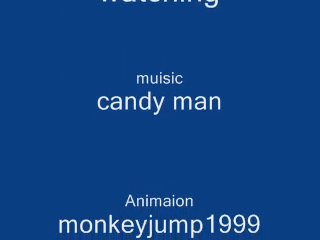